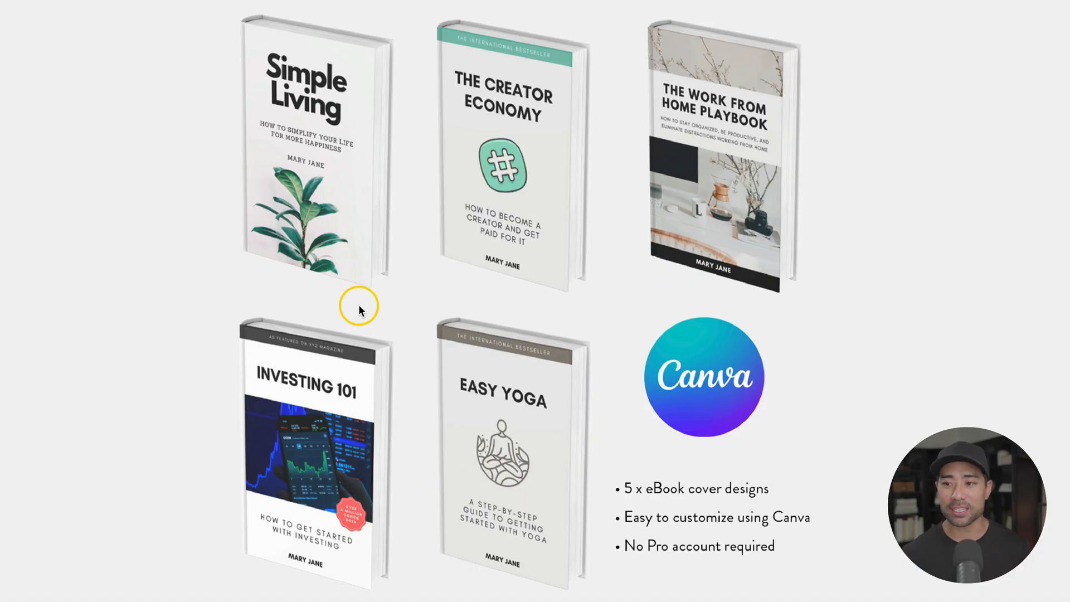
pyautogui.moveTo(534, 459)
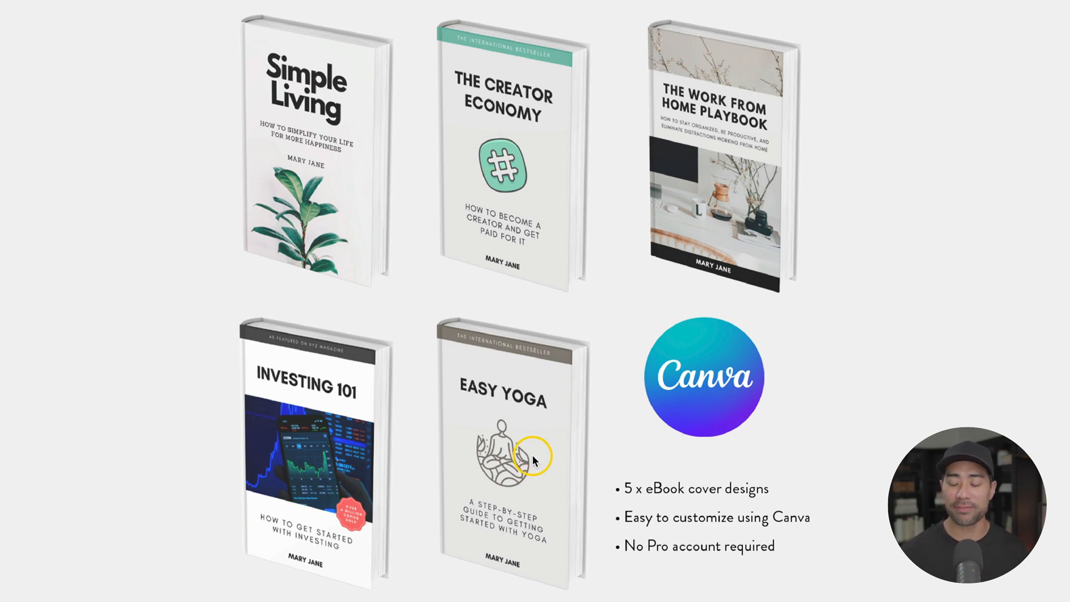
pyautogui.moveTo(713, 118)
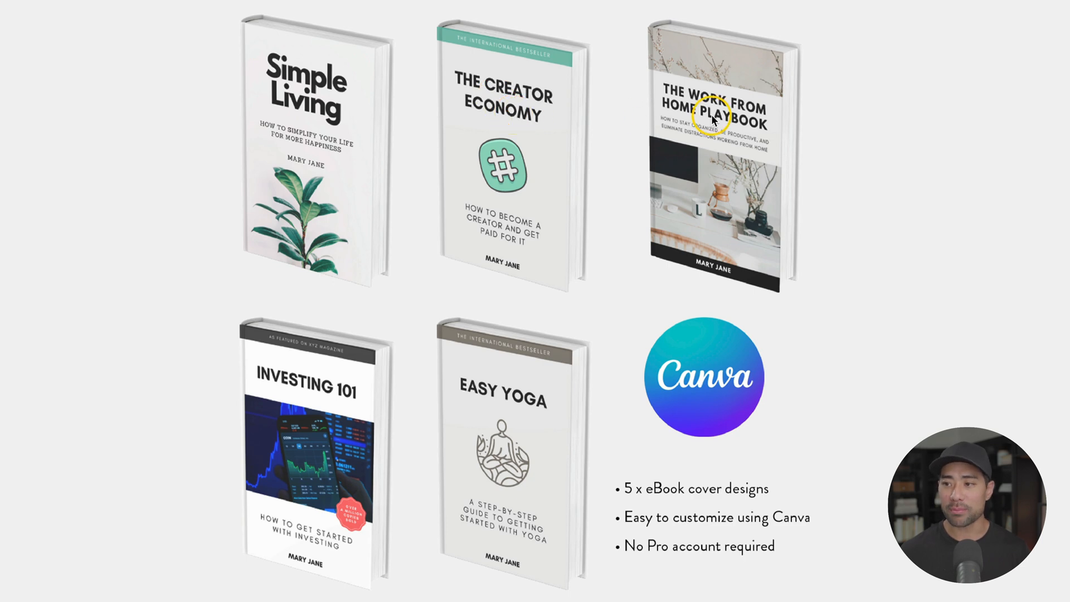
pyautogui.moveTo(327, 408)
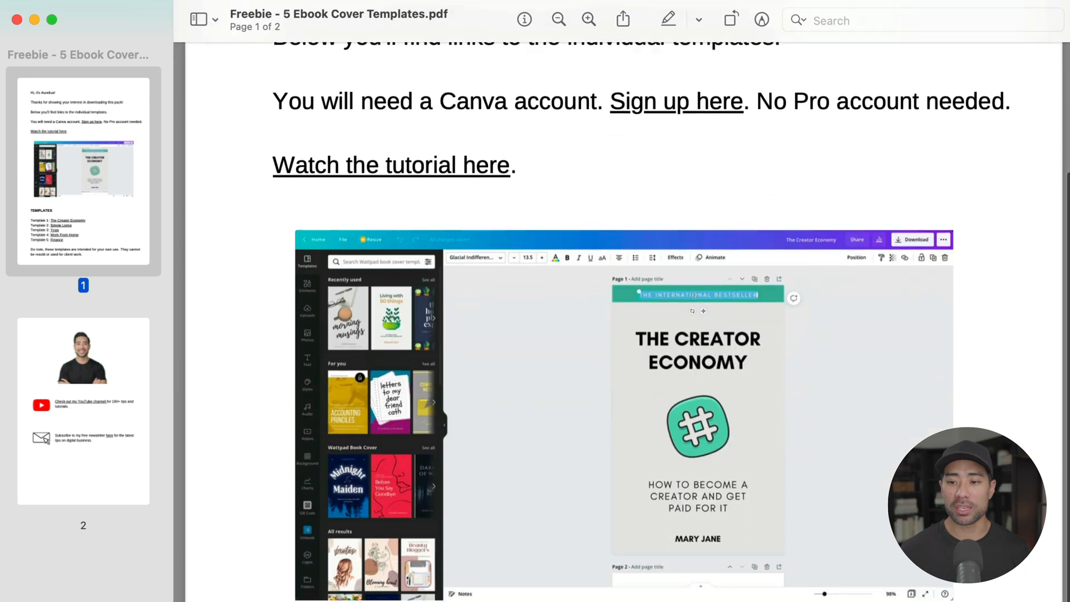
# - Scroll through the PDF to reach the Template 1 link for The Creator Economy
pyautogui.scroll(-3)
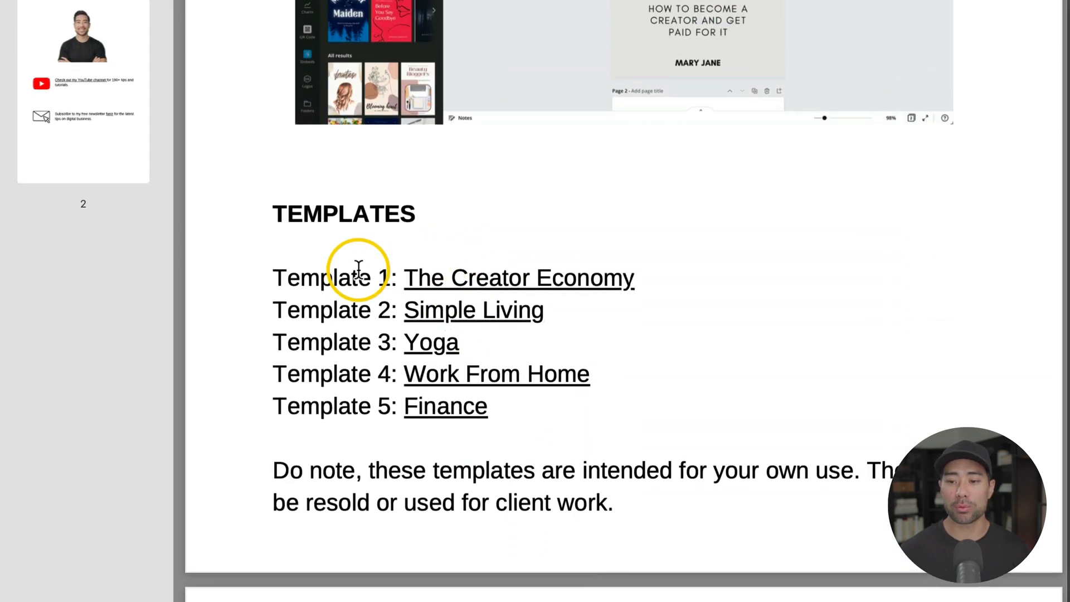
pyautogui.moveTo(408, 422)
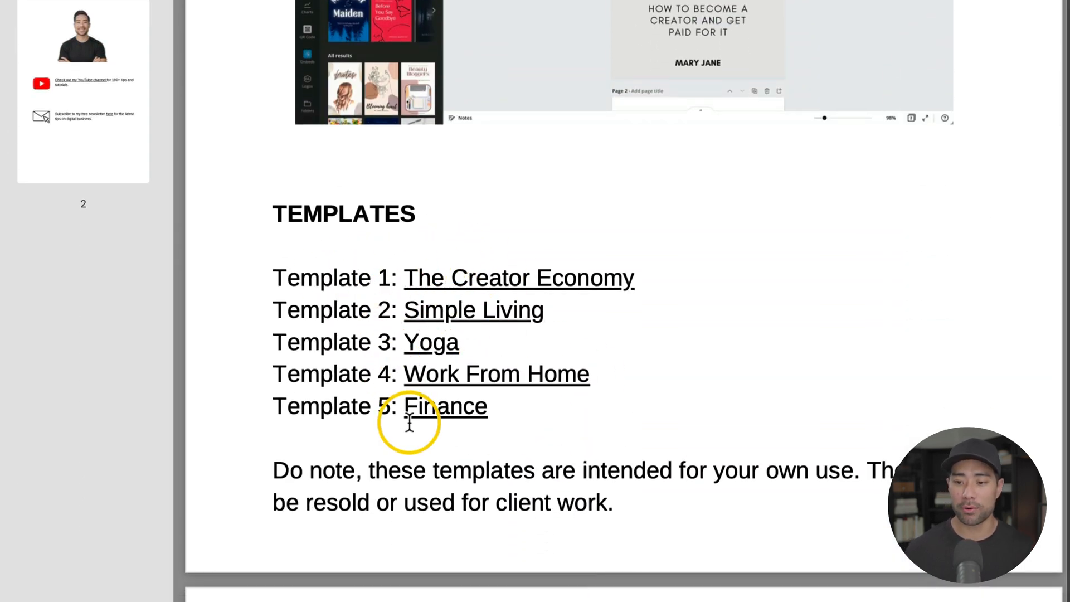
pyautogui.moveTo(464, 280)
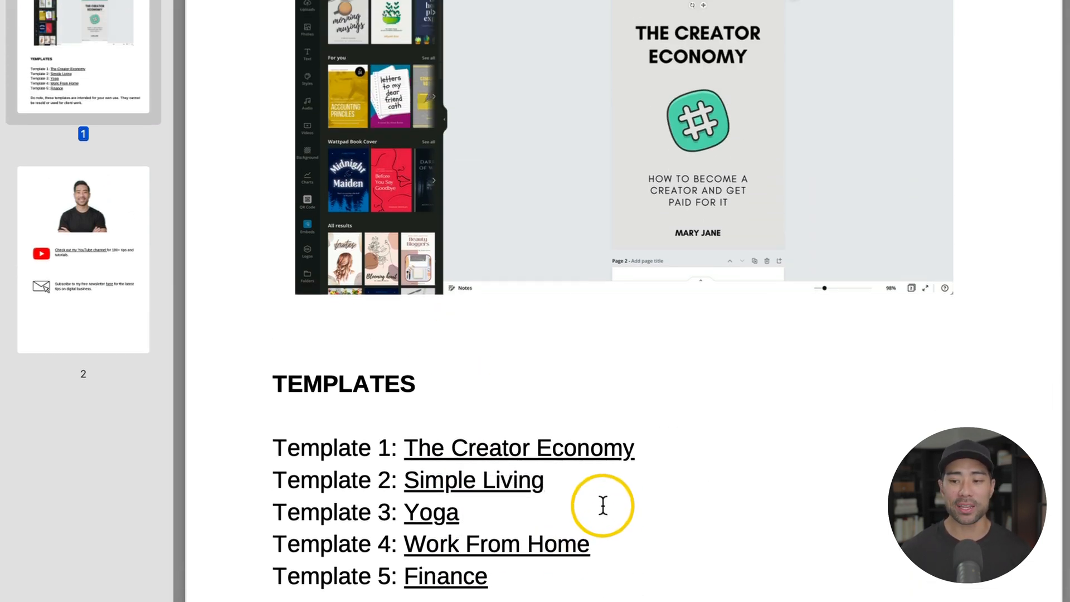
pyautogui.scroll(-3)
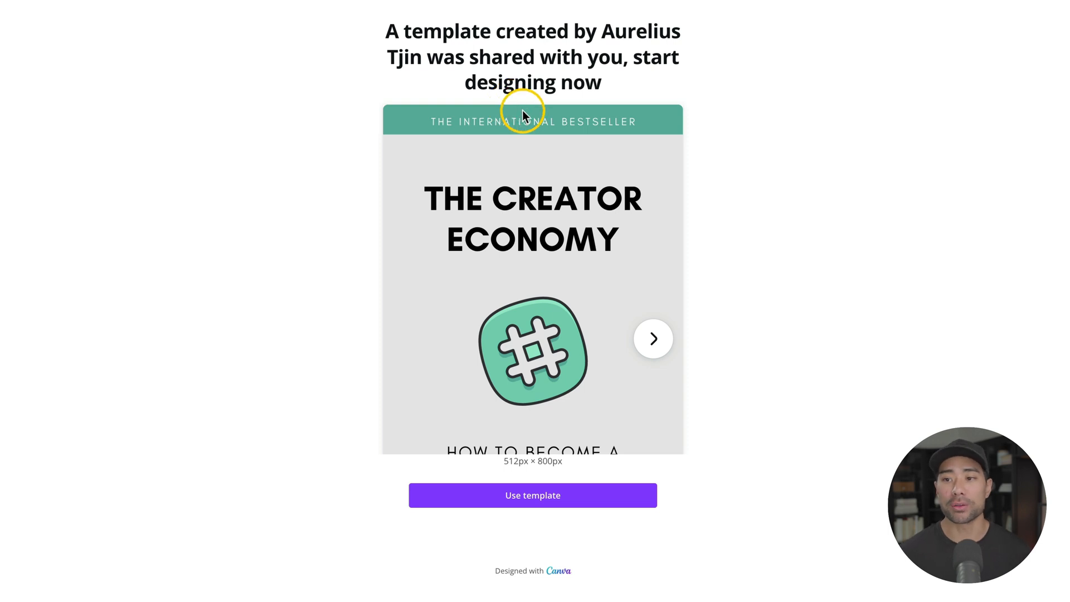
pyautogui.moveTo(754, 478)
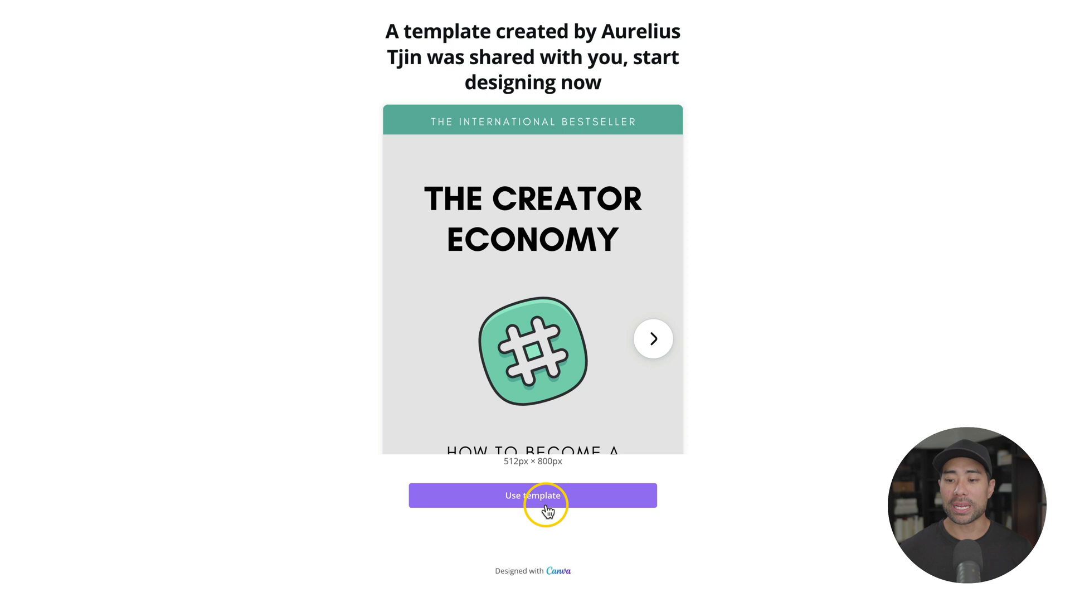
# - Use The Creator Economy template, browse its cover and 3D mockup pages, and select the title
pyautogui.click(532, 494)
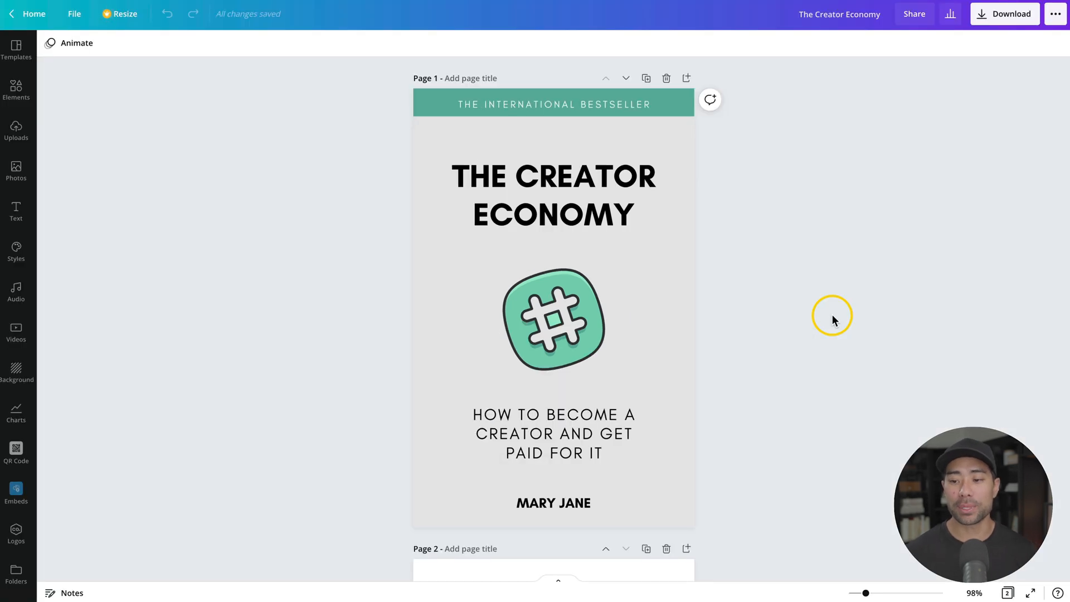
pyautogui.click(554, 320)
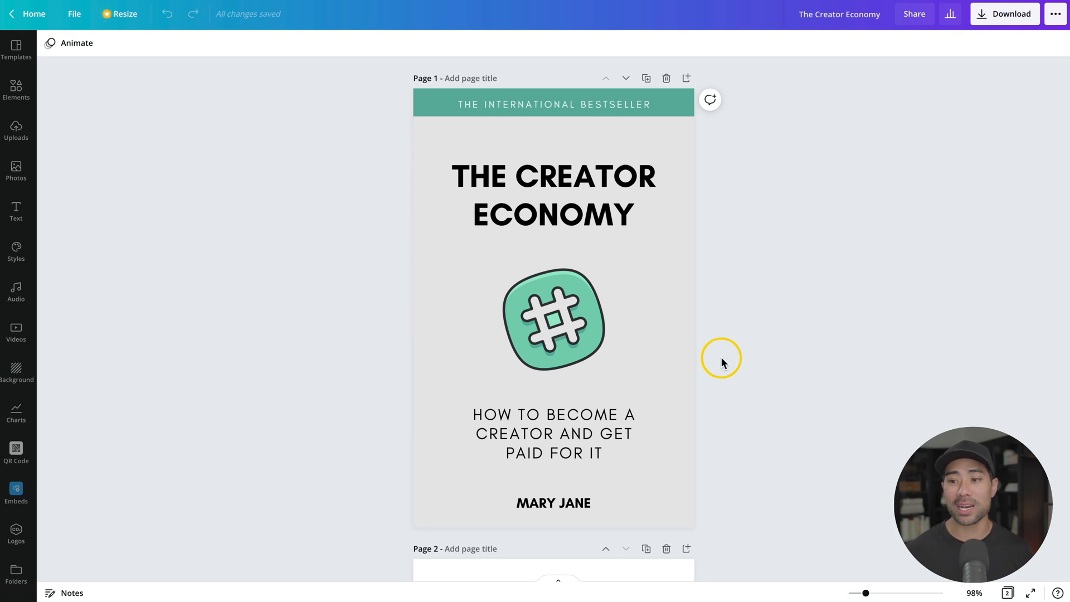
pyautogui.scroll(-3)
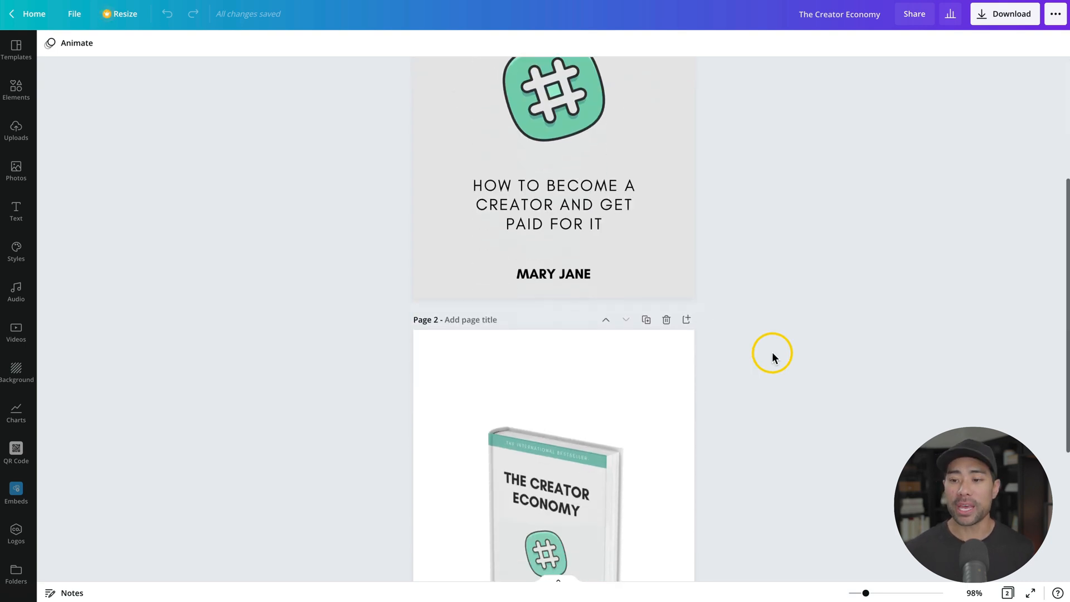
pyautogui.scroll(-3)
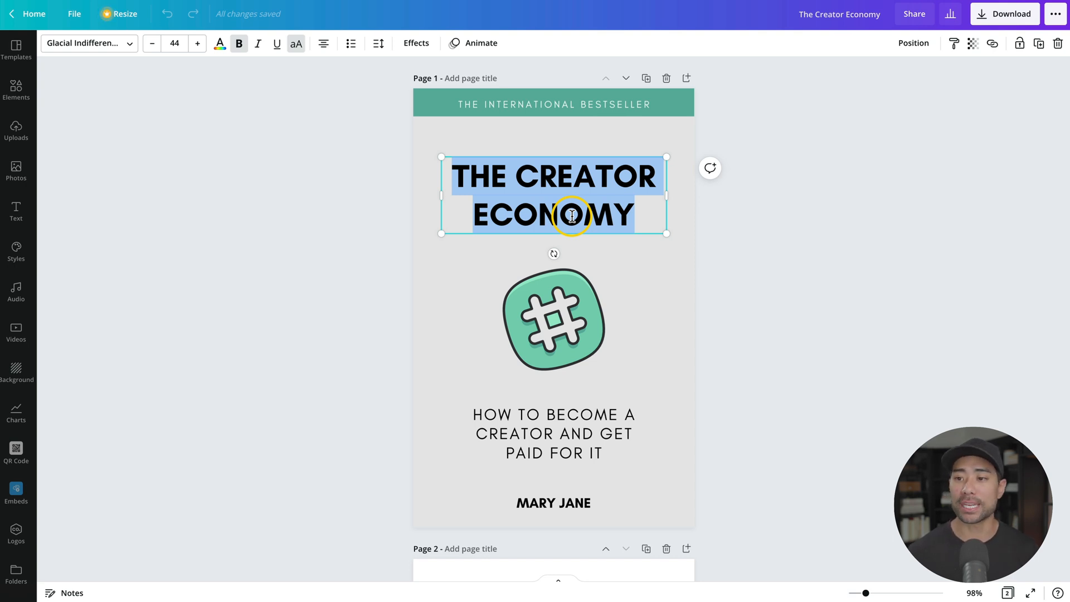
# - Change the title to 'SOCIAL MEDIA MARKETING', subtitle to 'HOW TO GET STAR…', author to 'AURELI…'
pyautogui.write('SOCIAL MEDIA MARKETING')
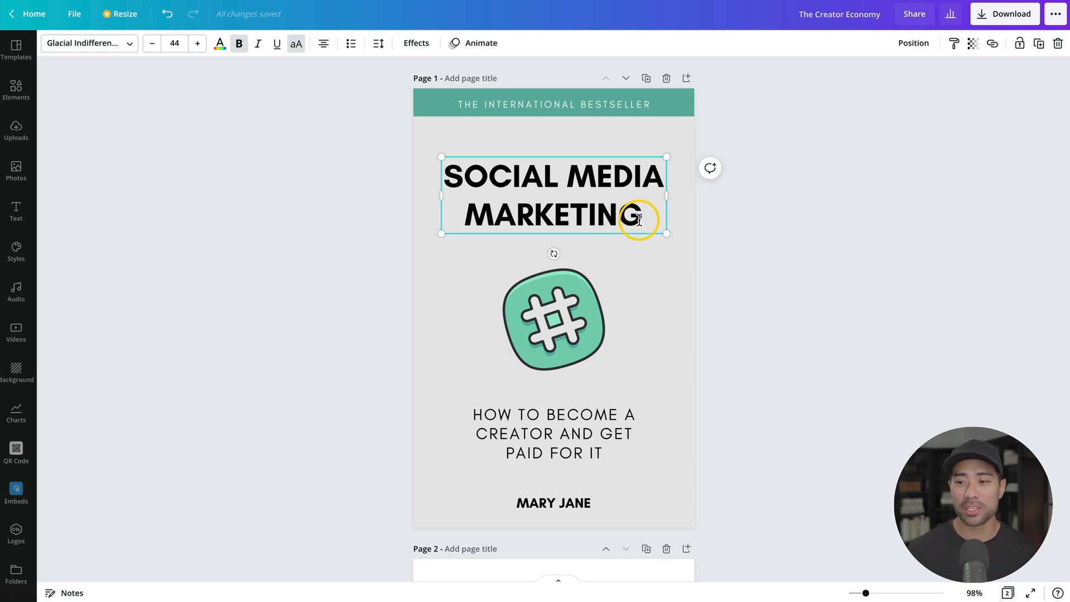
pyautogui.click(553, 434)
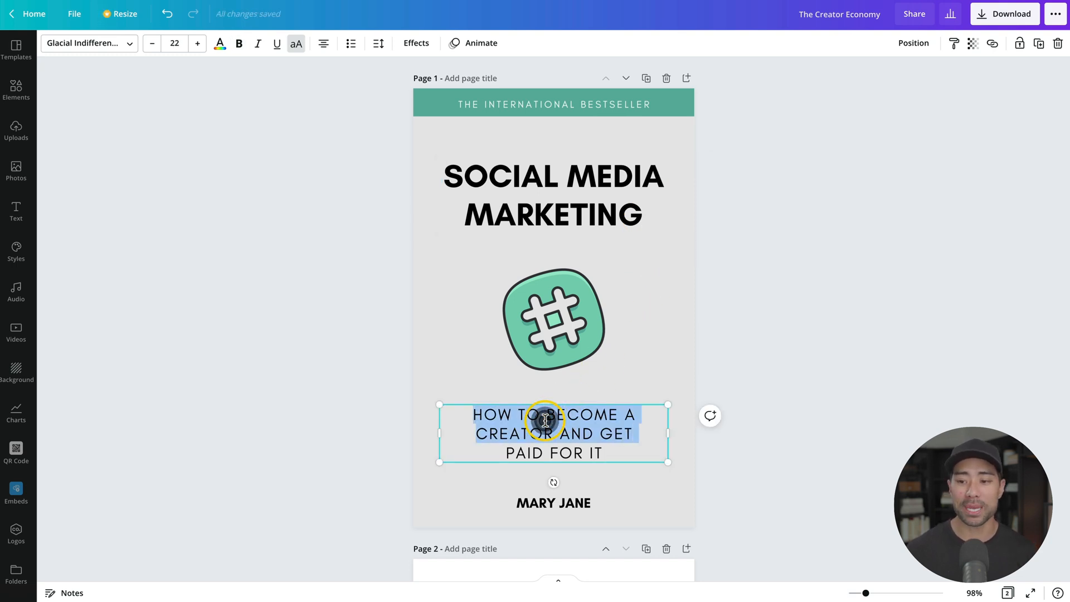
pyautogui.write('HOW TO GET STARTED WITH SOCIAL MEDIA MARKETING')
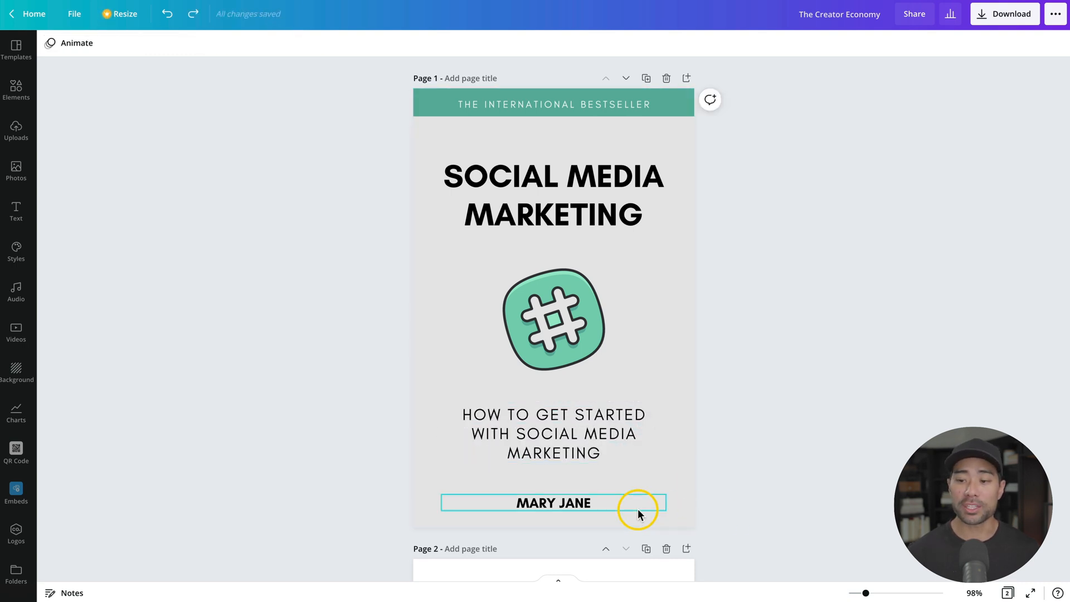
pyautogui.doubleClick(553, 503)
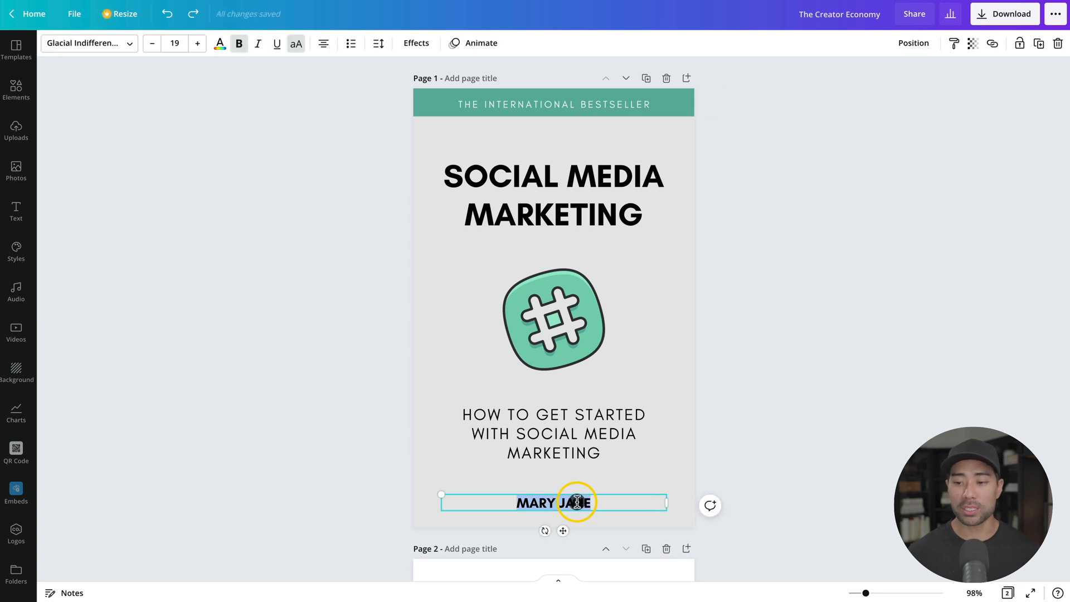
pyautogui.write('AURELIUS')
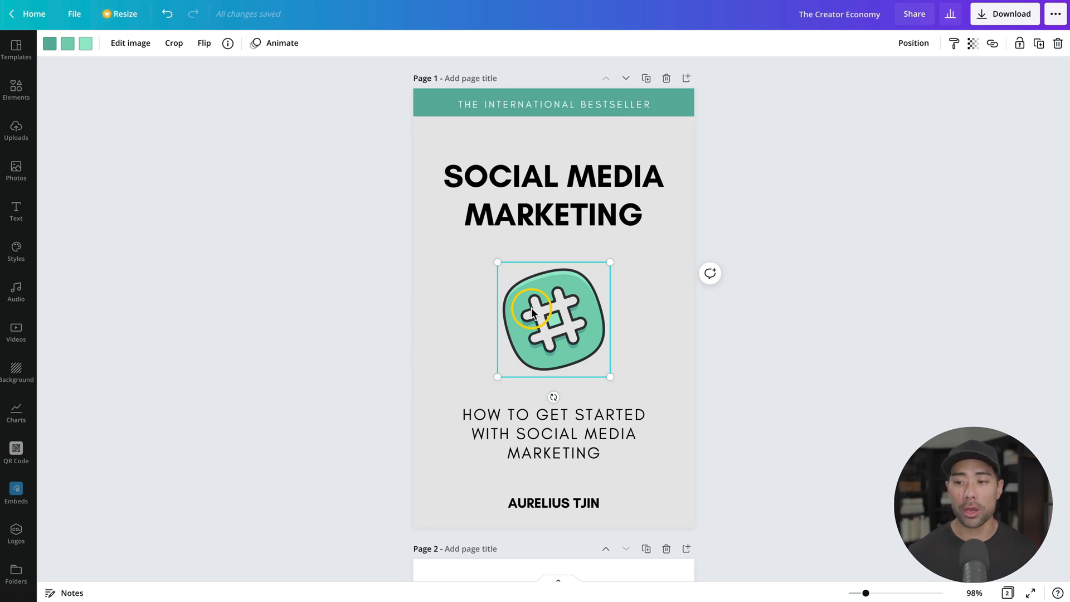
pyautogui.moveTo(511, 308)
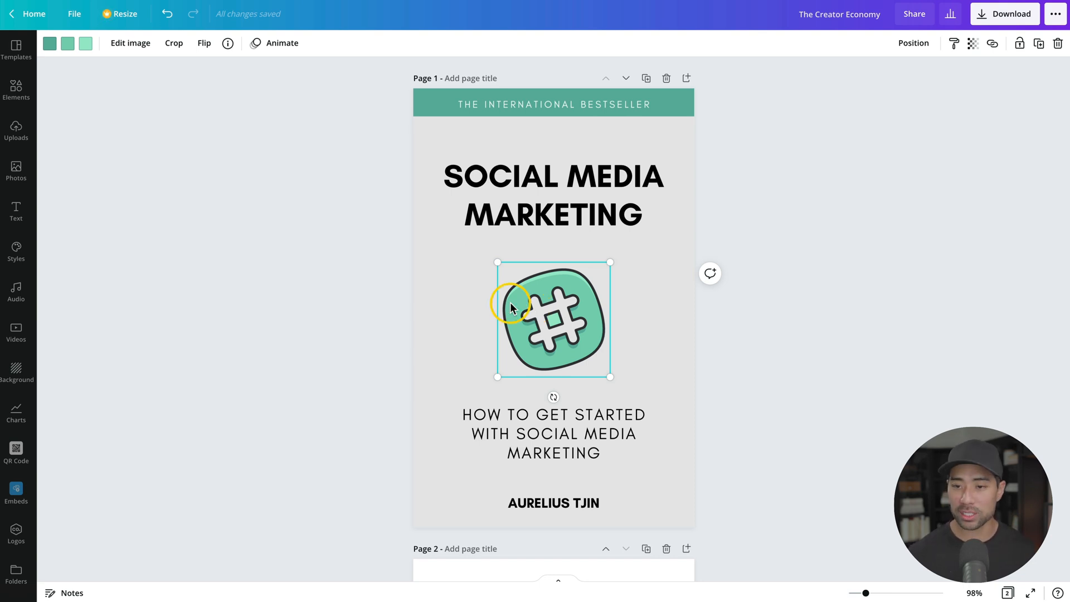
# - Replace the hashtag with a 'social media' speech-bubble graphic and recolour one bubble
pyautogui.click(16, 91)
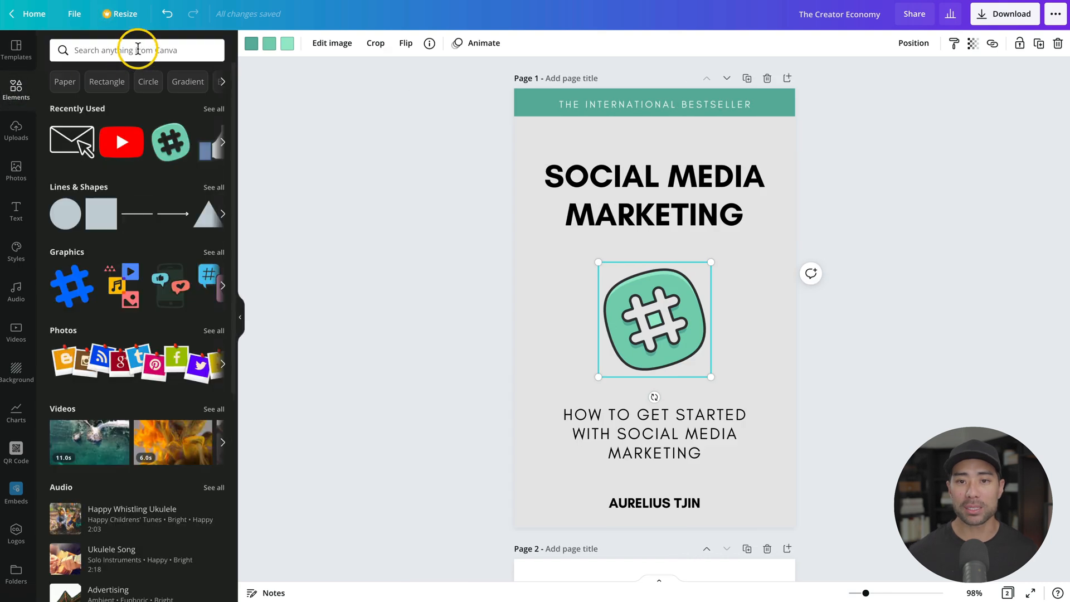
pyautogui.write('social media')
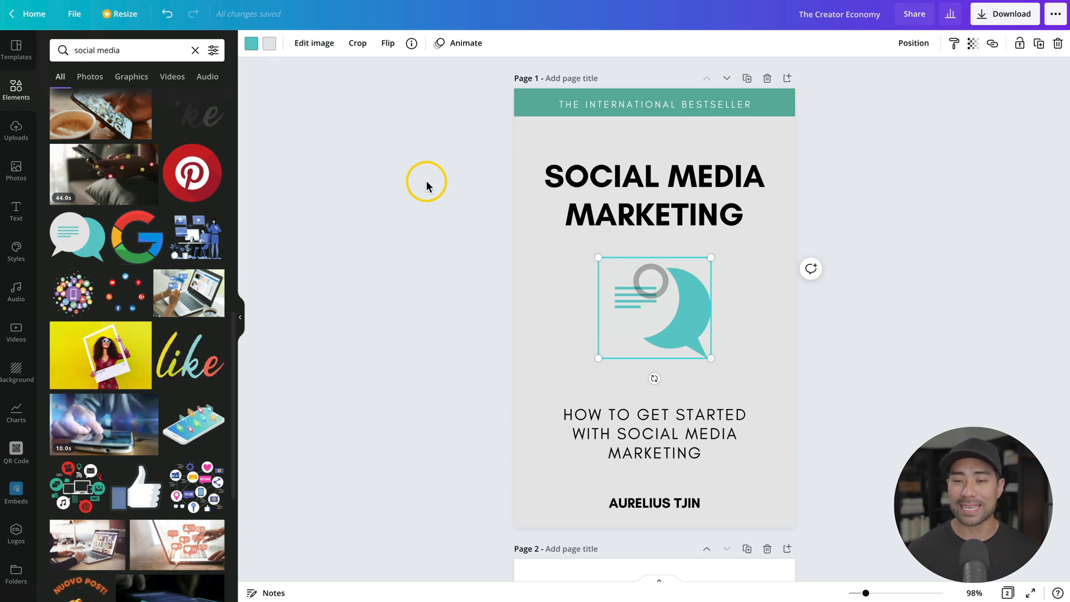
pyautogui.click(268, 44)
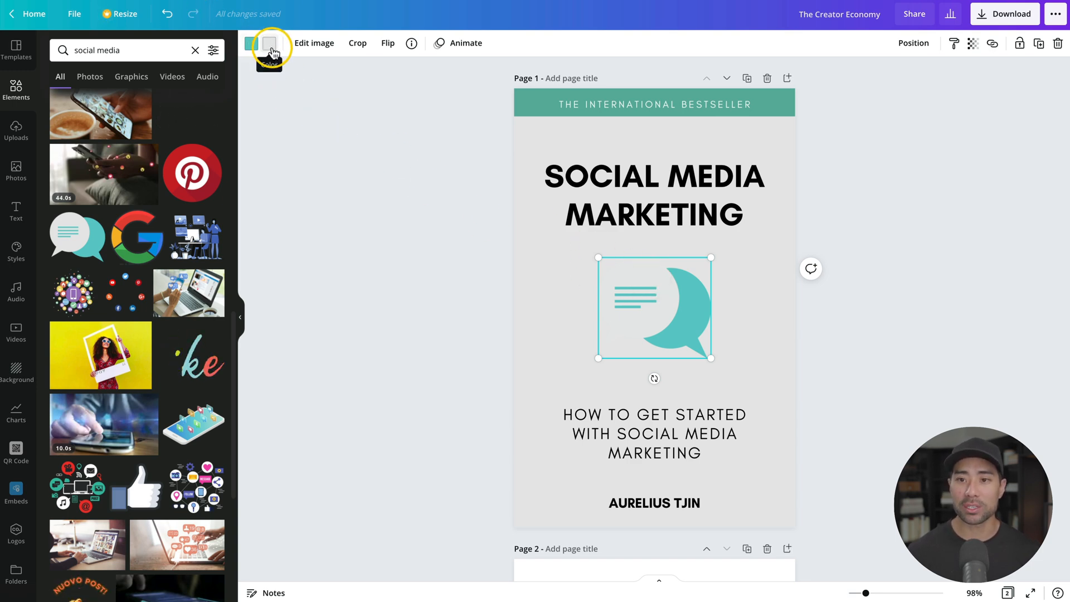
pyautogui.click(251, 42)
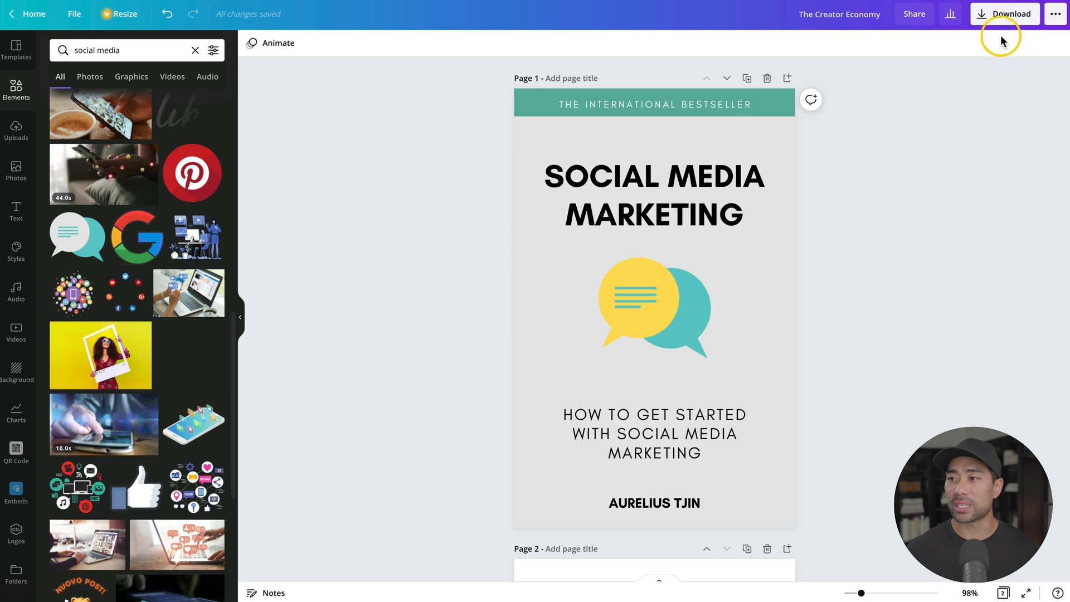
# - Download page 1 of the design as a PNG
pyautogui.click(1003, 14)
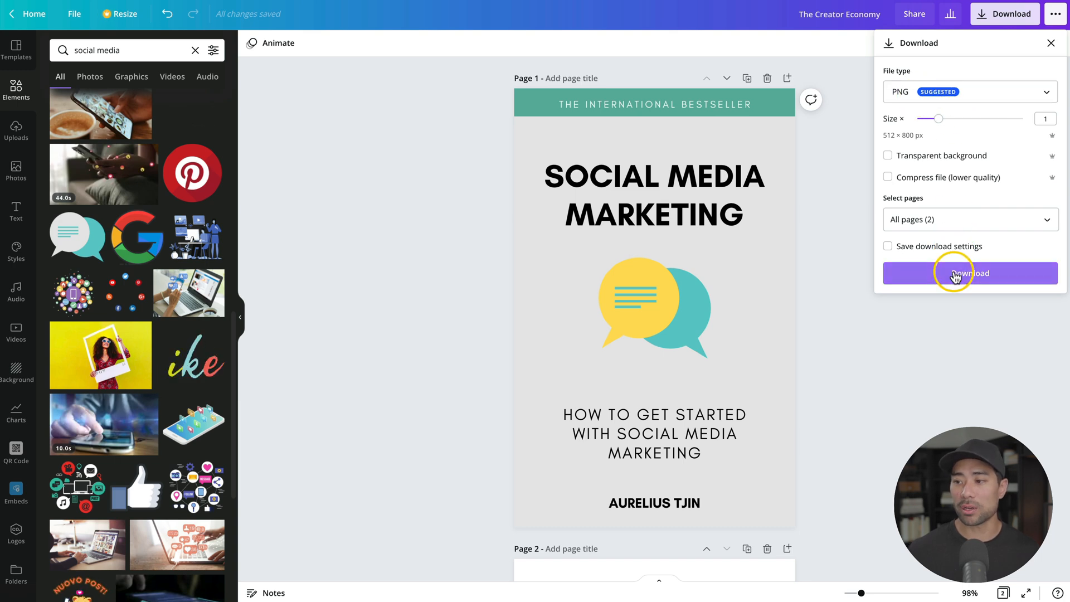
pyautogui.click(969, 219)
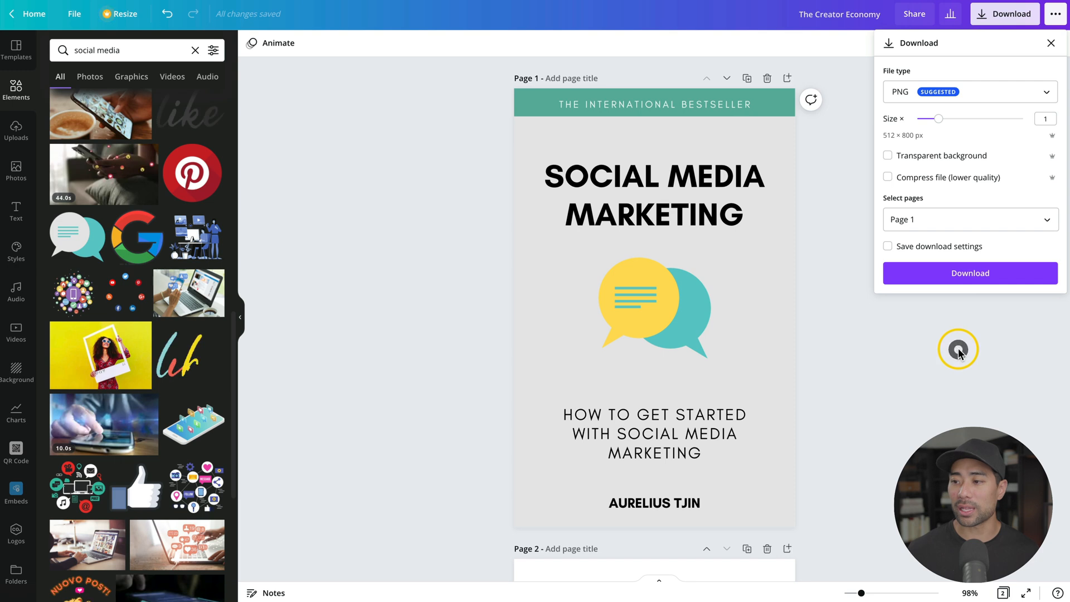
pyautogui.click(969, 273)
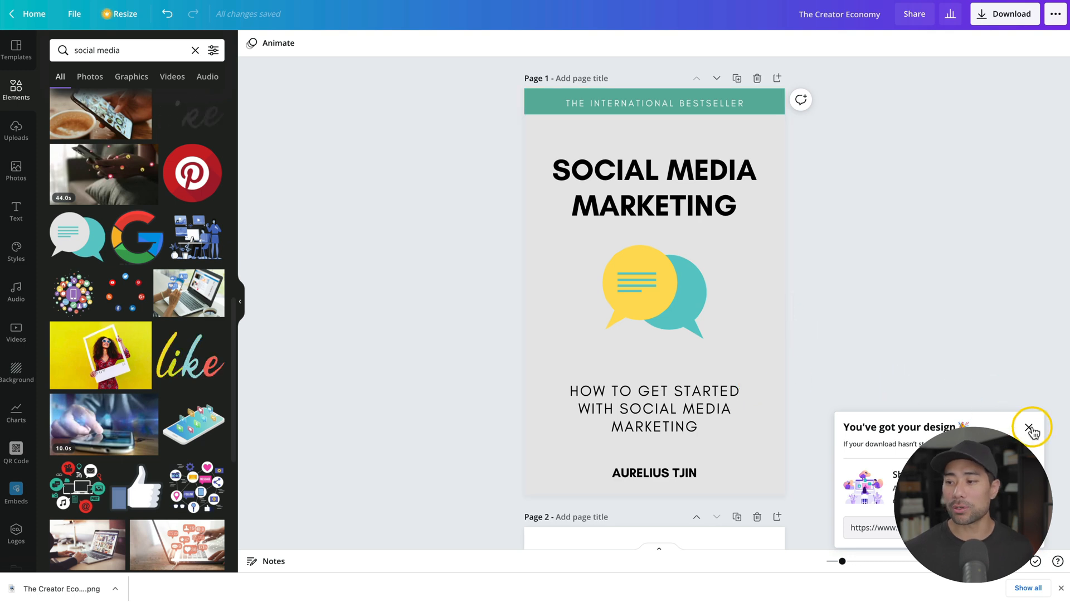
pyautogui.scroll(-3)
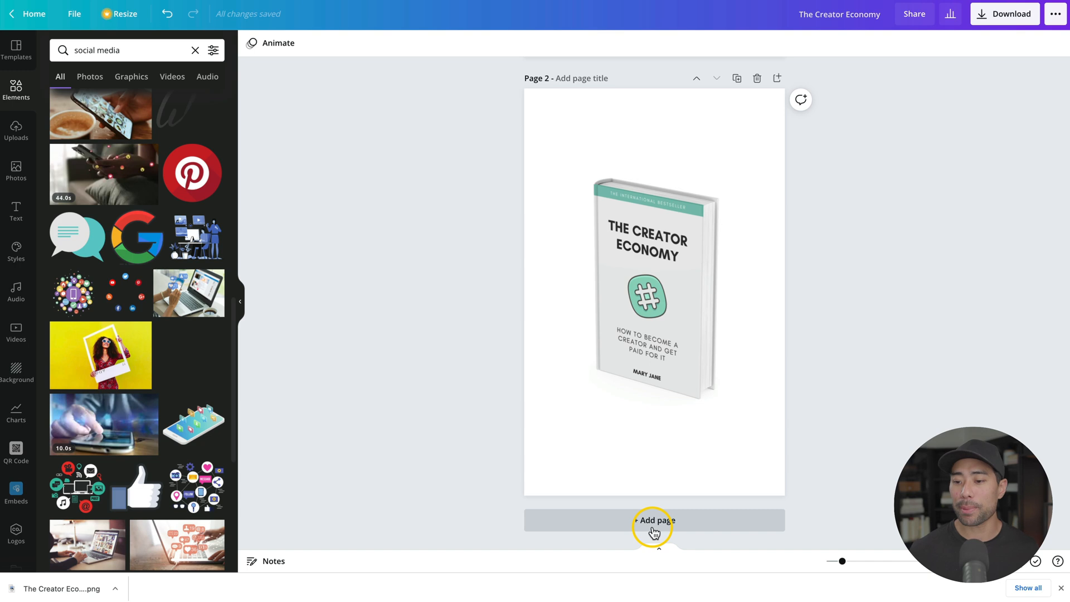
# - Add blank page 3 and place the uploaded Social Media Marketing cover on it
pyautogui.click(653, 519)
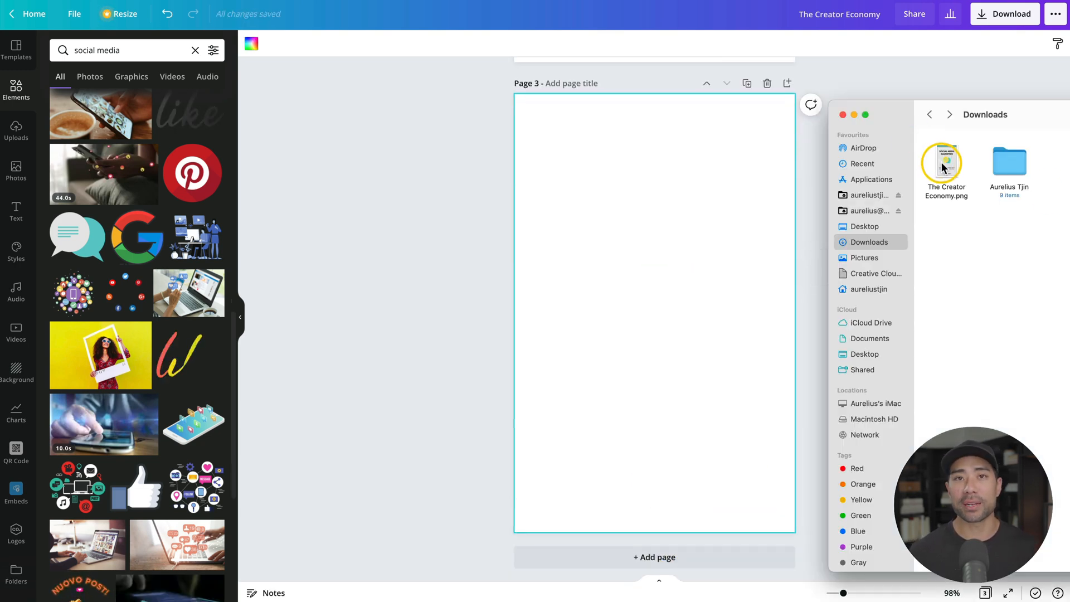
pyautogui.click(16, 130)
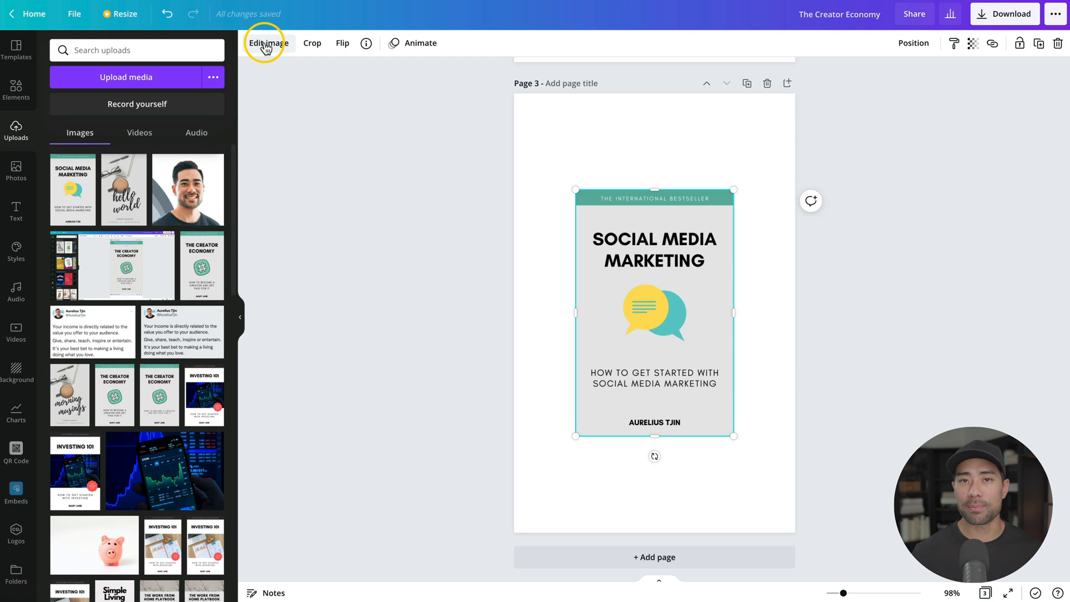
# - Open the cover's image effects and show all Smartmockups
pyautogui.click(268, 42)
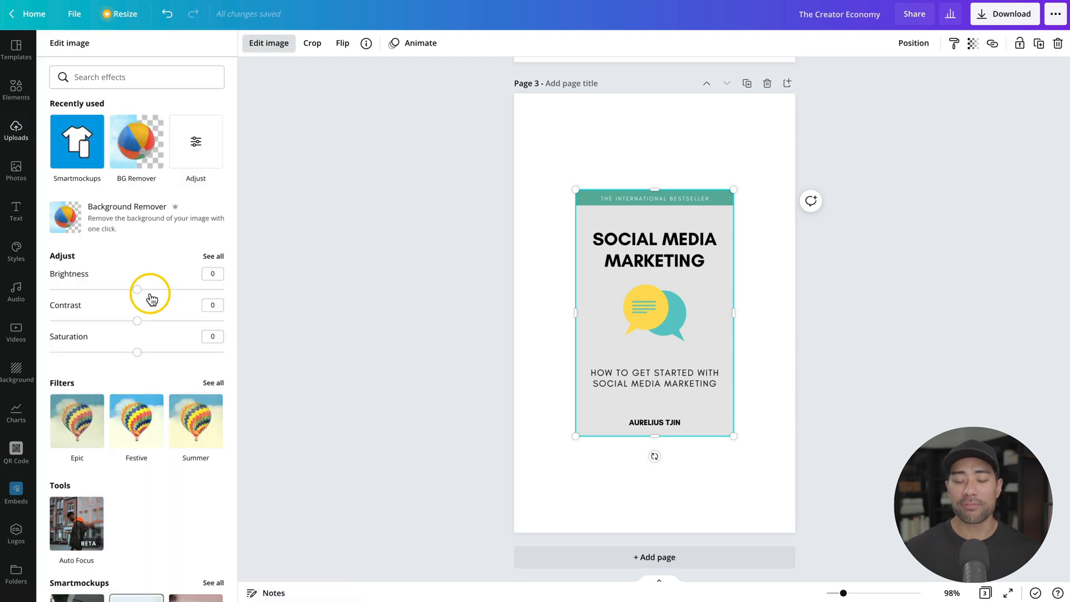
pyautogui.scroll(-3)
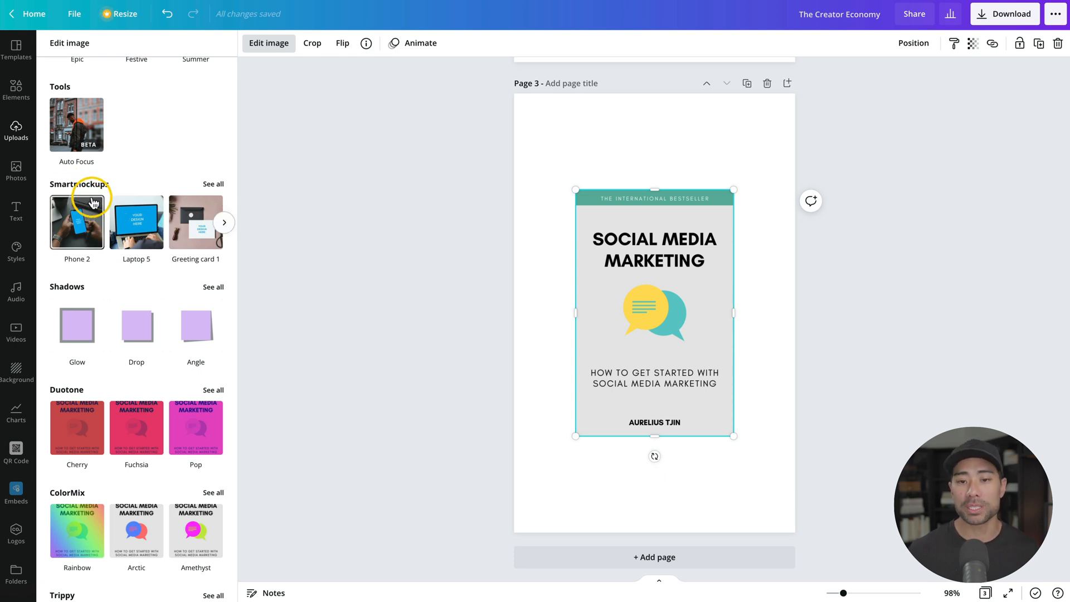
pyautogui.scroll(-3)
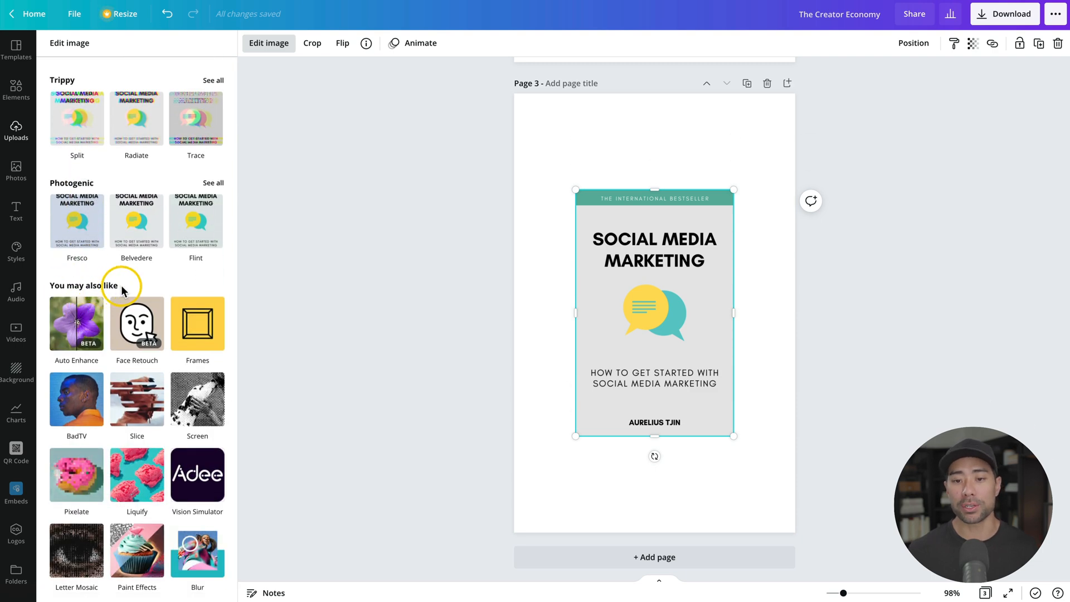
pyautogui.moveTo(137, 398)
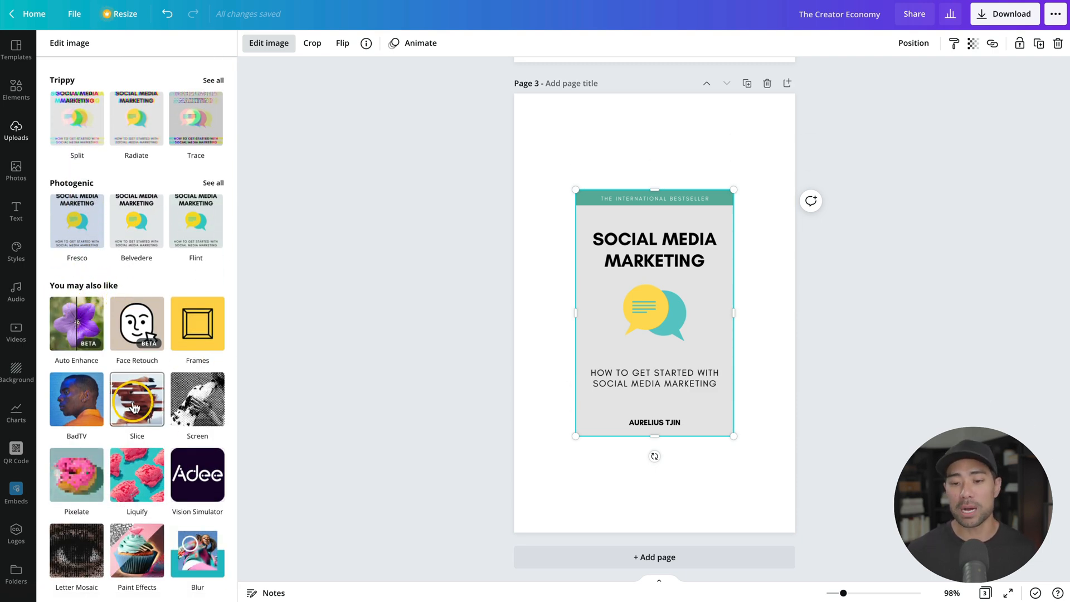
pyautogui.scroll(-3)
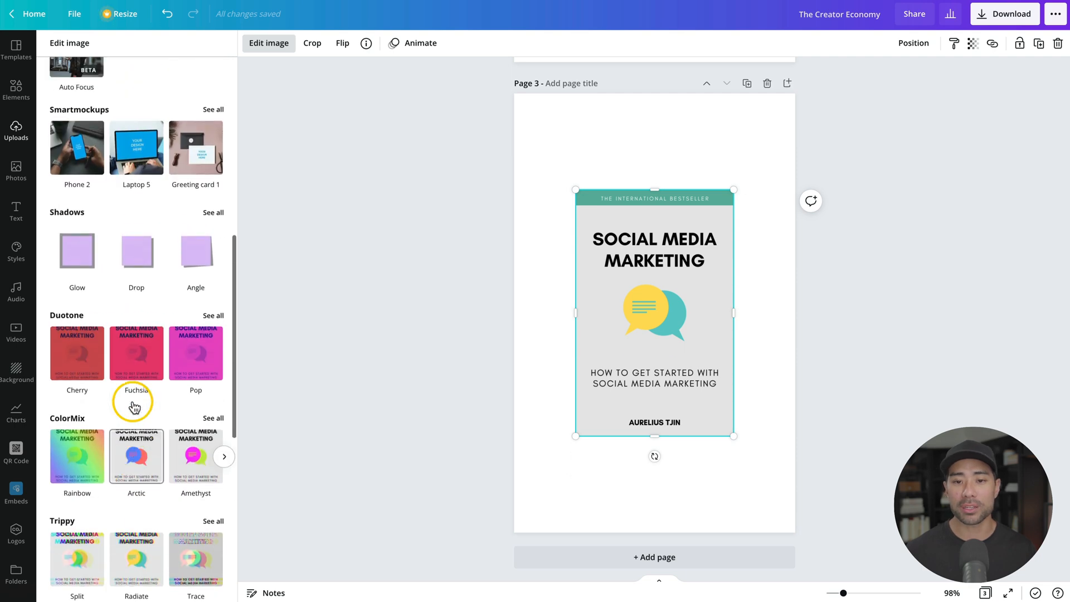
pyautogui.scroll(-3)
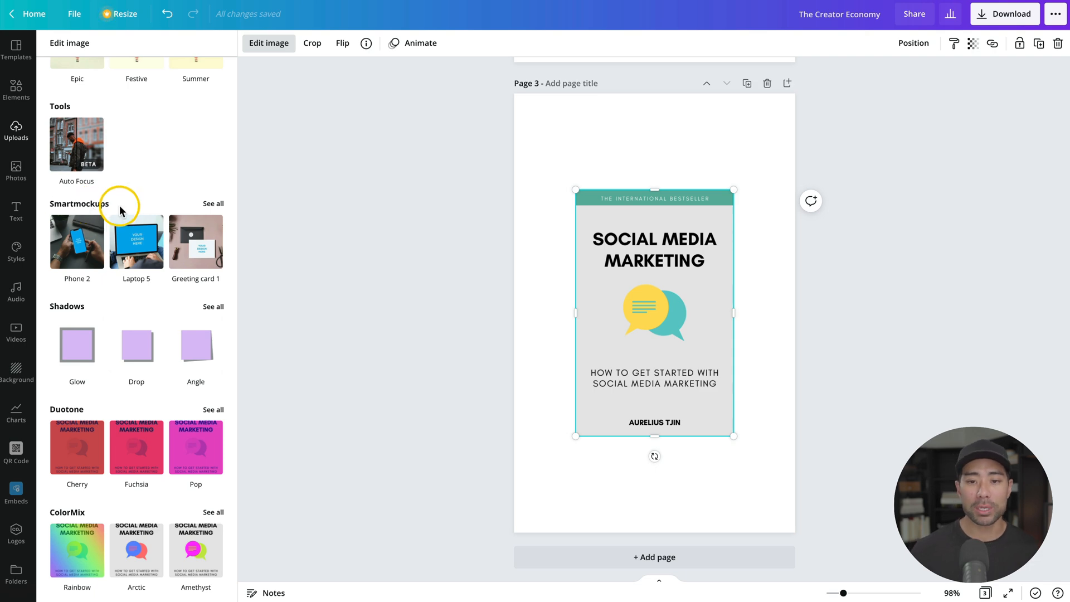
pyautogui.click(212, 203)
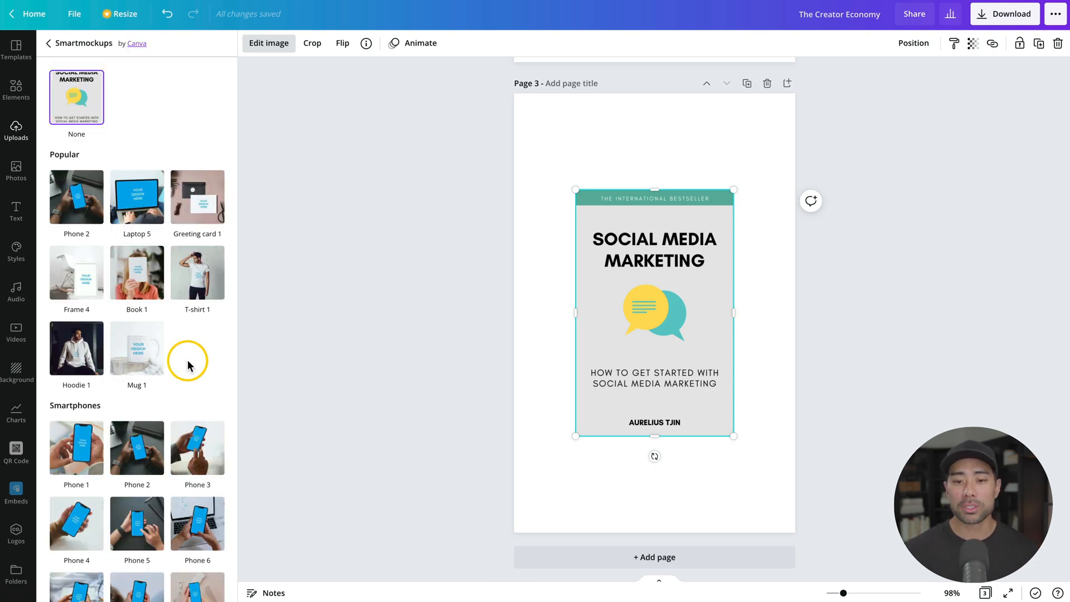
pyautogui.scroll(-3)
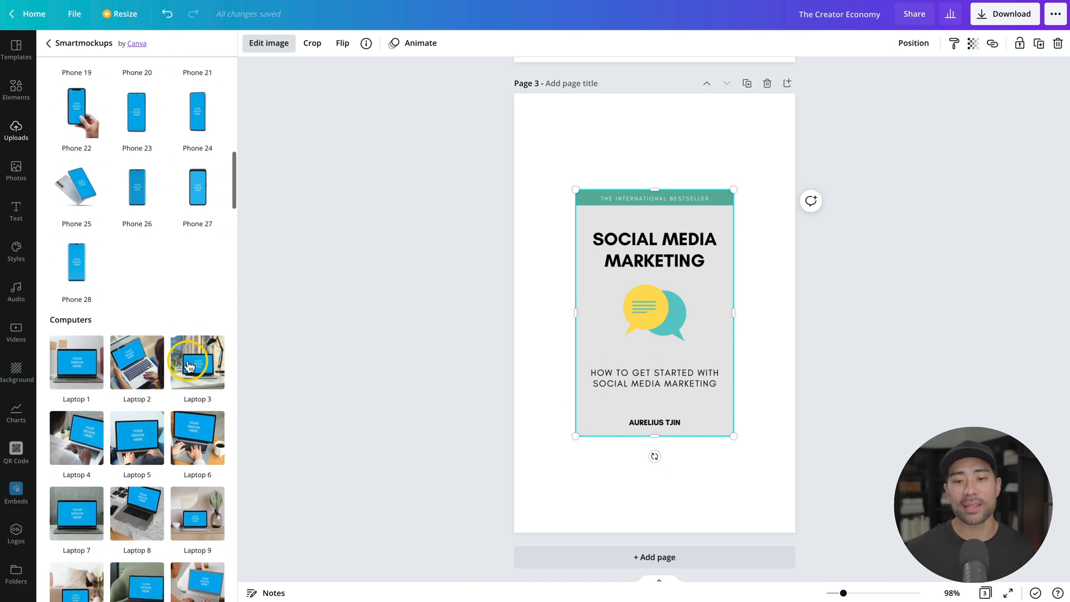
pyautogui.scroll(-3)
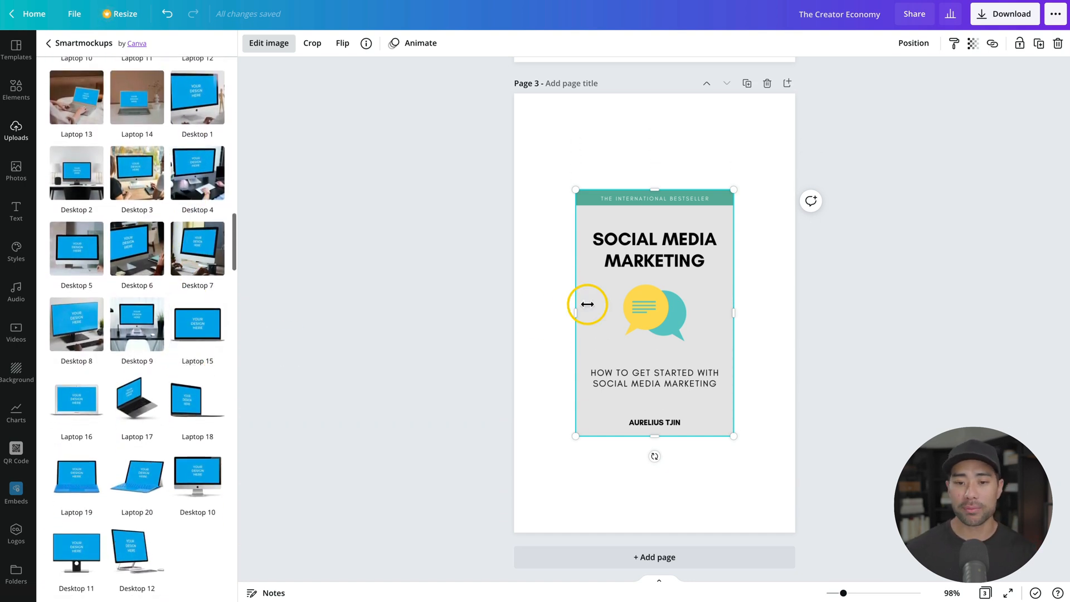
pyautogui.scroll(-3)
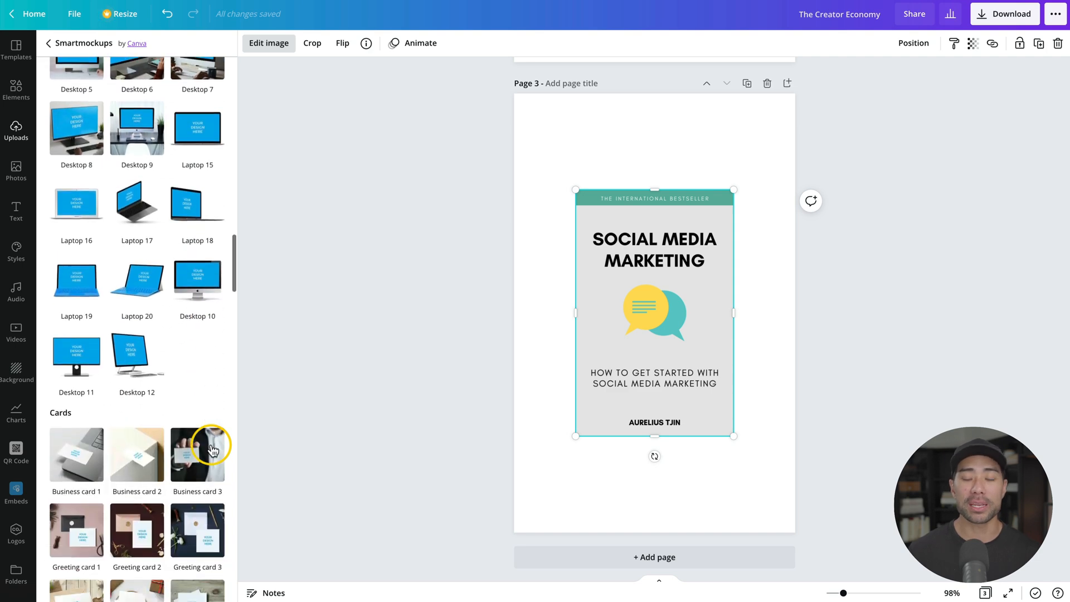
pyautogui.scroll(-3)
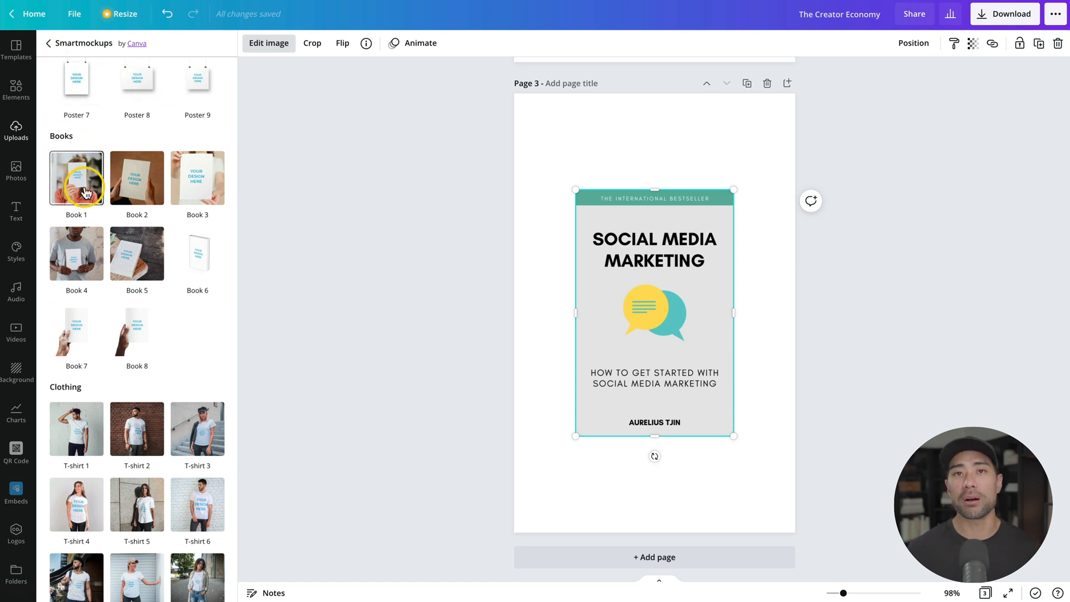
pyautogui.moveTo(145, 231)
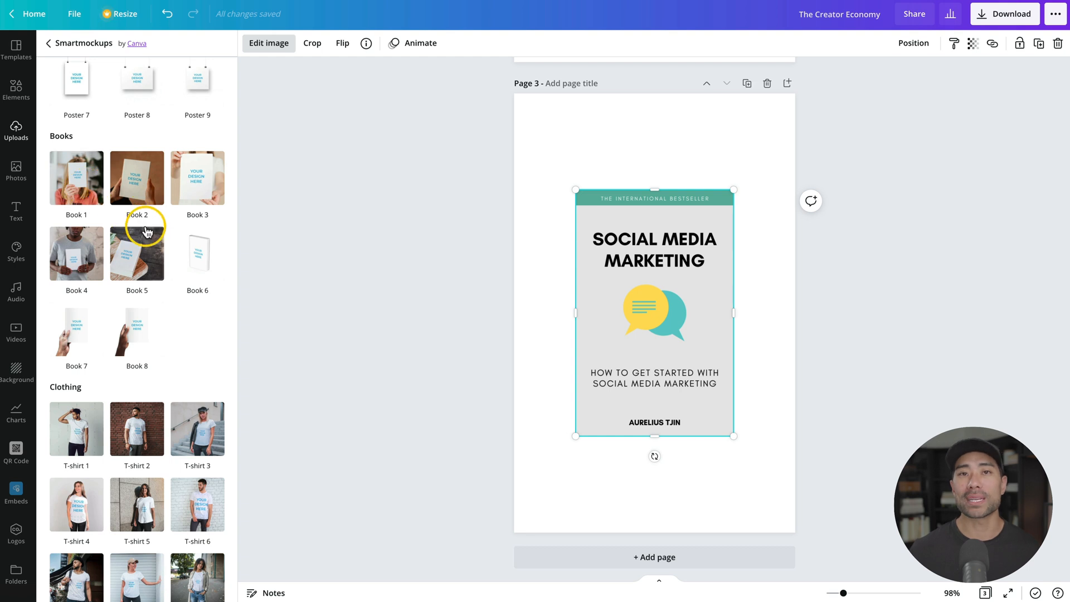
pyautogui.moveTo(200, 286)
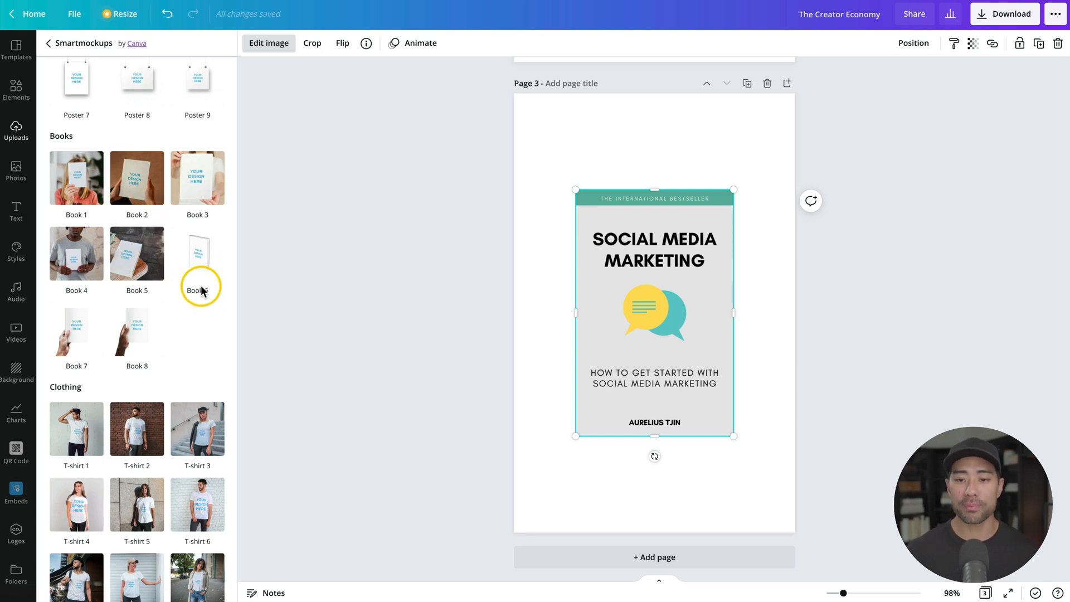
pyautogui.moveTo(197, 254)
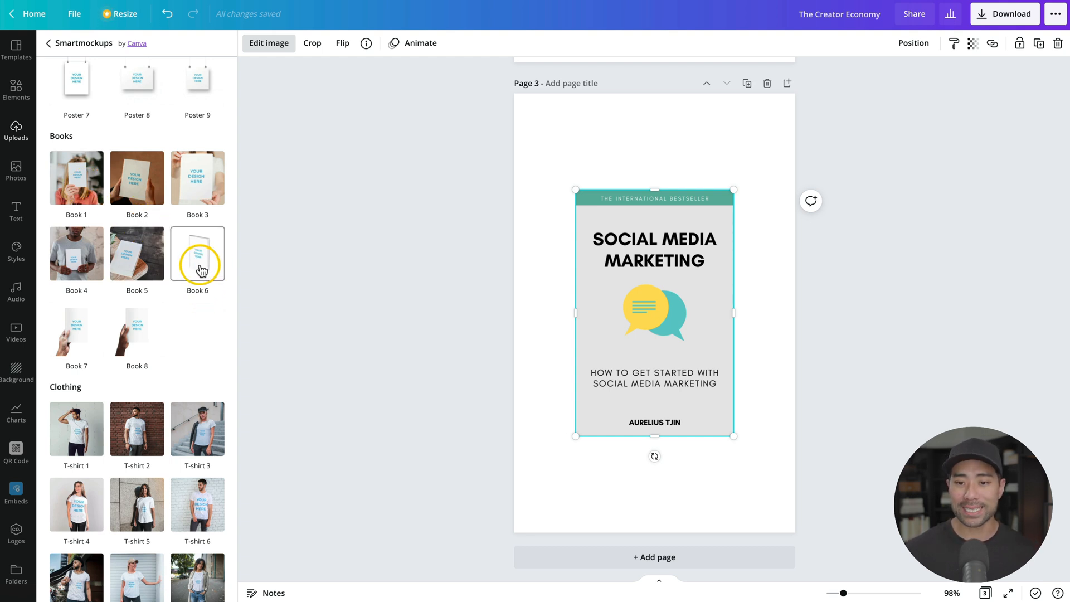
# - Apply the Book 6 standing-book smartmockup to the page 3 cover
pyautogui.click(197, 253)
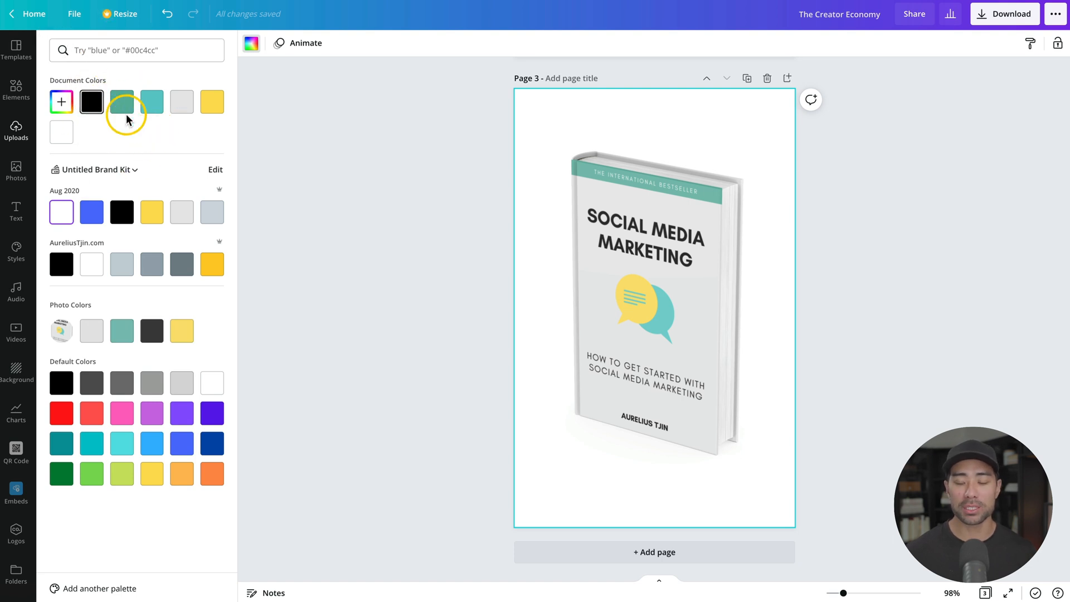
pyautogui.moveTo(61, 101)
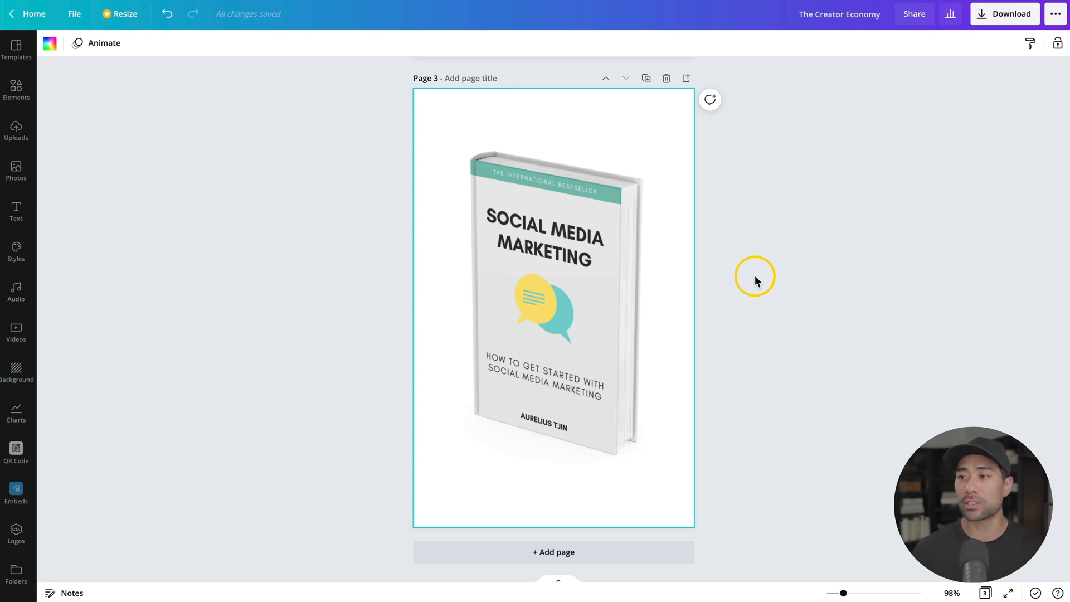
pyautogui.moveTo(985, 54)
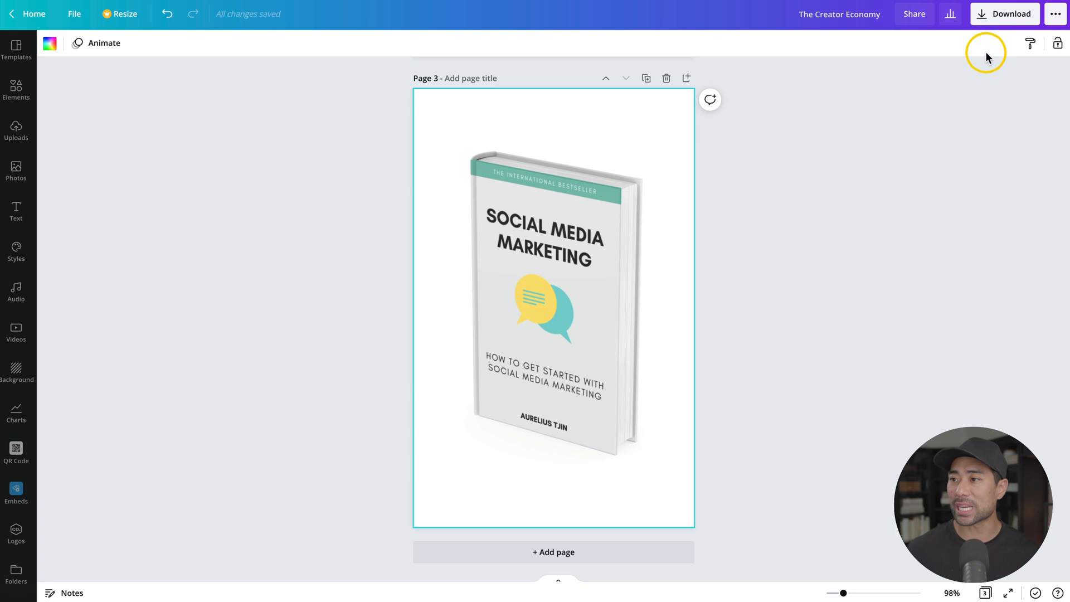
# - Download only page 3 as a PNG with transparent background
pyautogui.click(1003, 13)
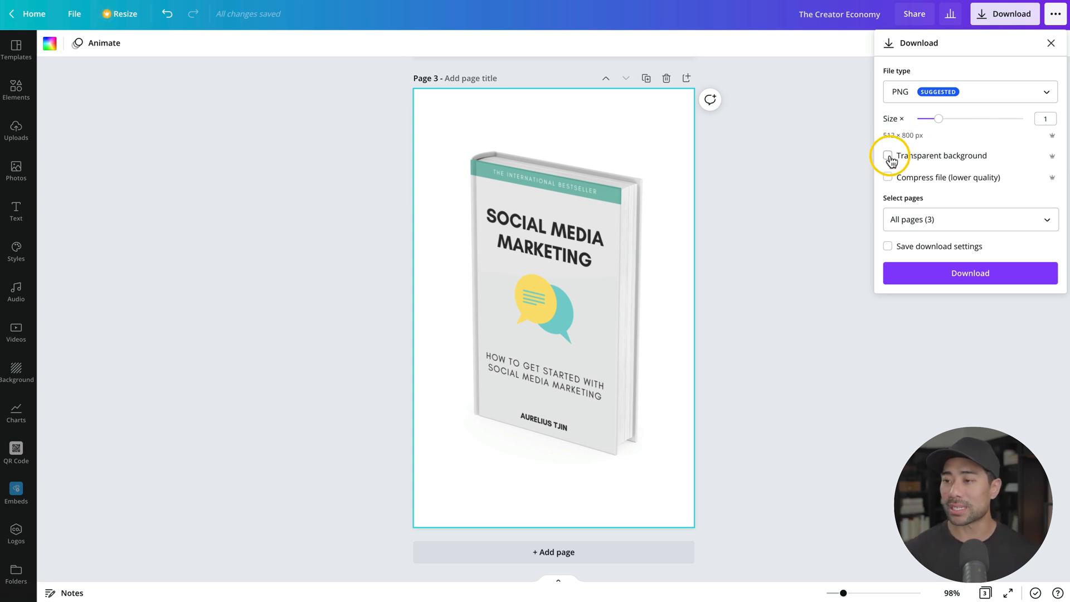
pyautogui.click(888, 155)
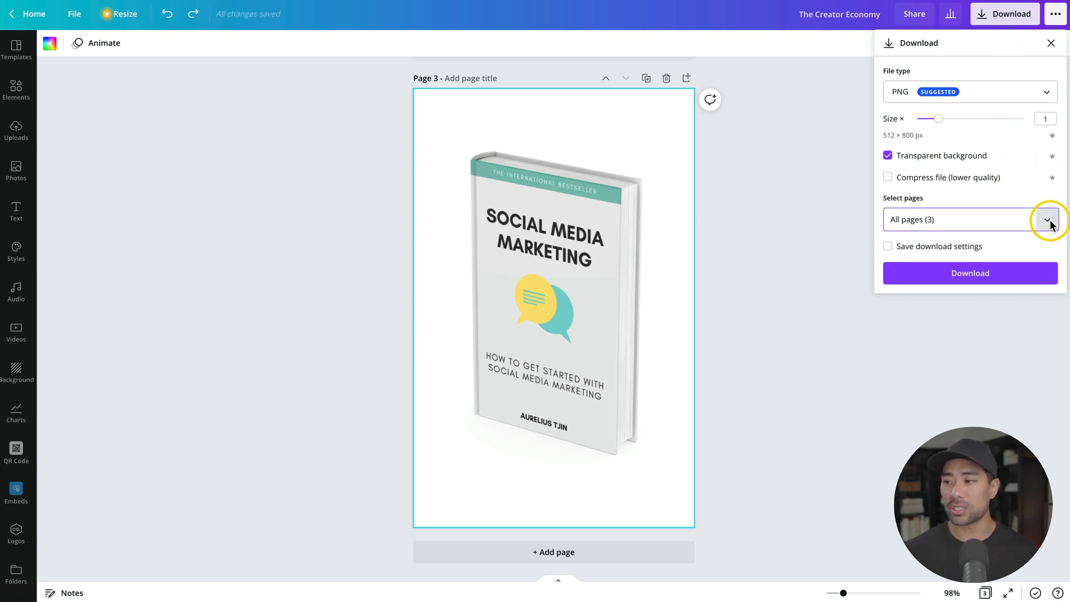
pyautogui.click(1045, 219)
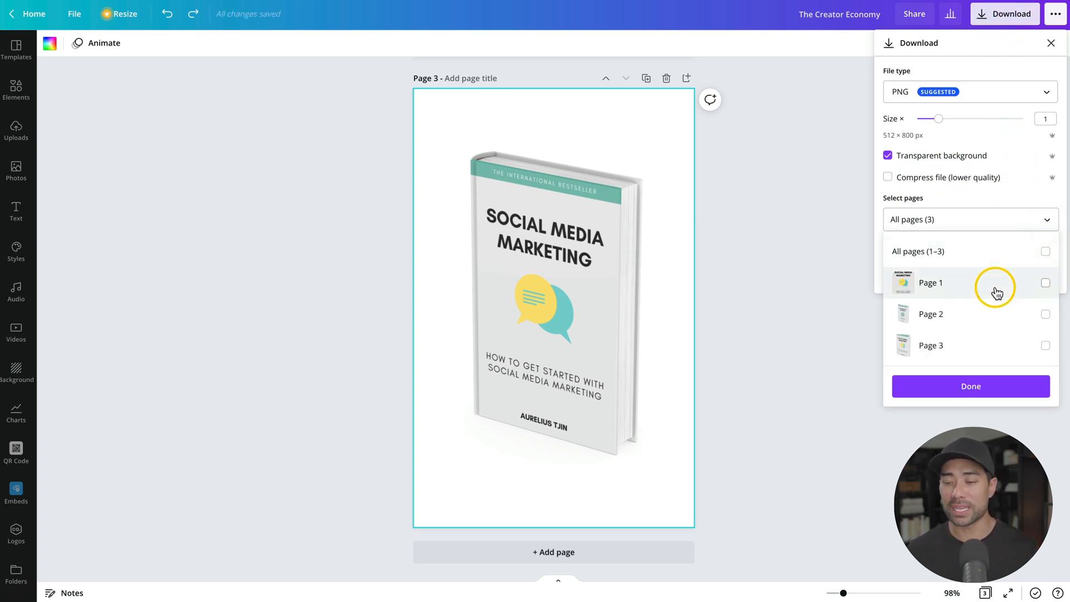
pyautogui.moveTo(948, 352)
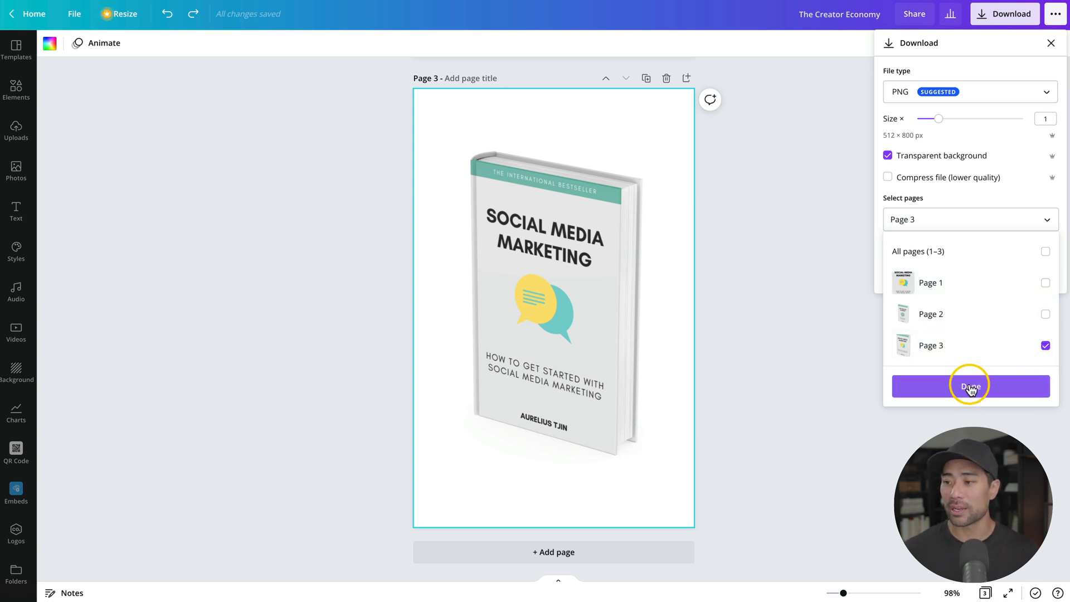
pyautogui.click(969, 385)
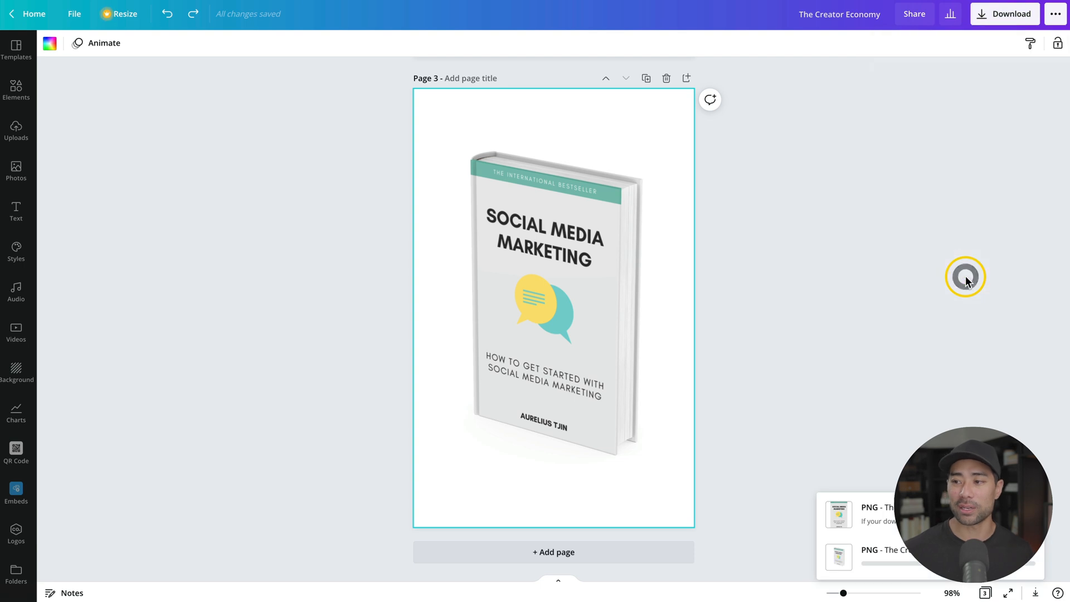